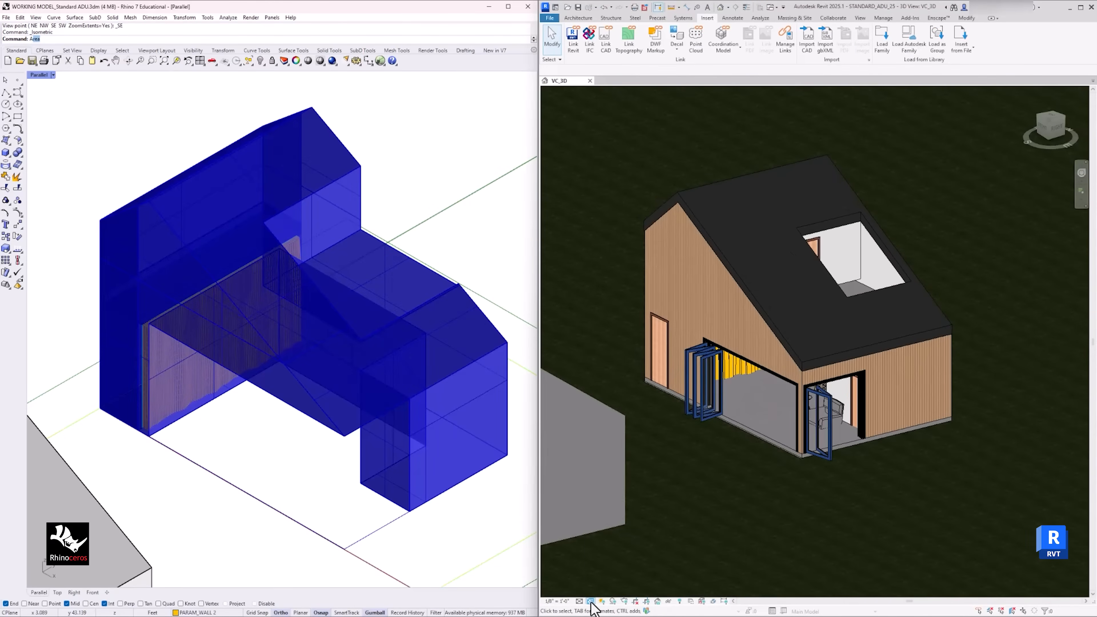
Set the 3D view's visual style to Hidden Line so the house reads as linework
left_click(592, 601)
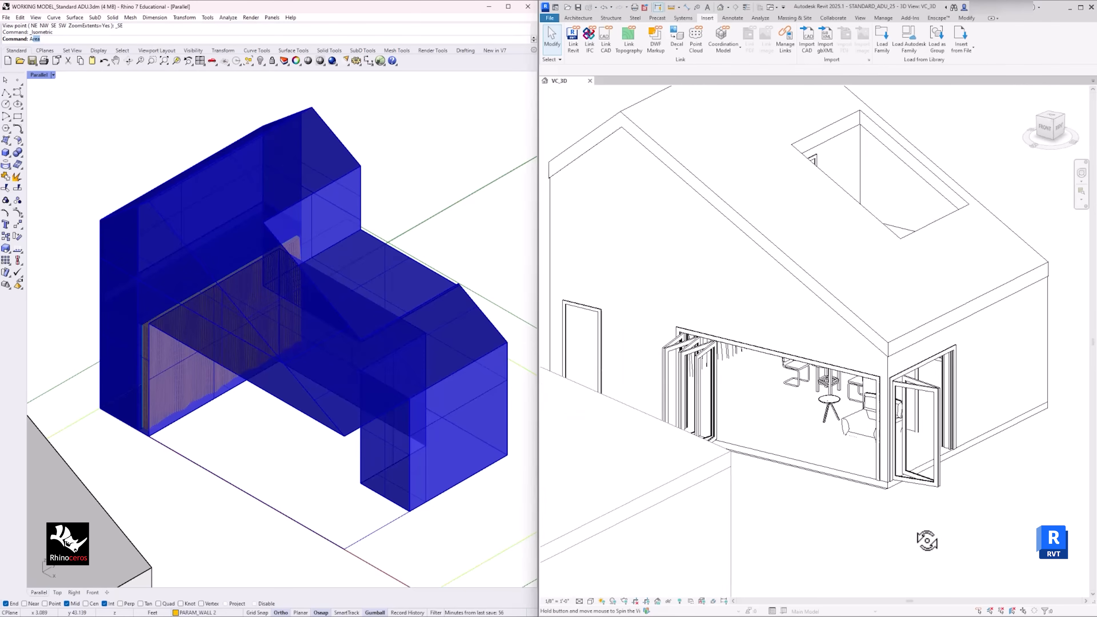
Switch the visual style to Wireframe, then to Realistic for coloured materials on the cut-away house
left_click(591, 601)
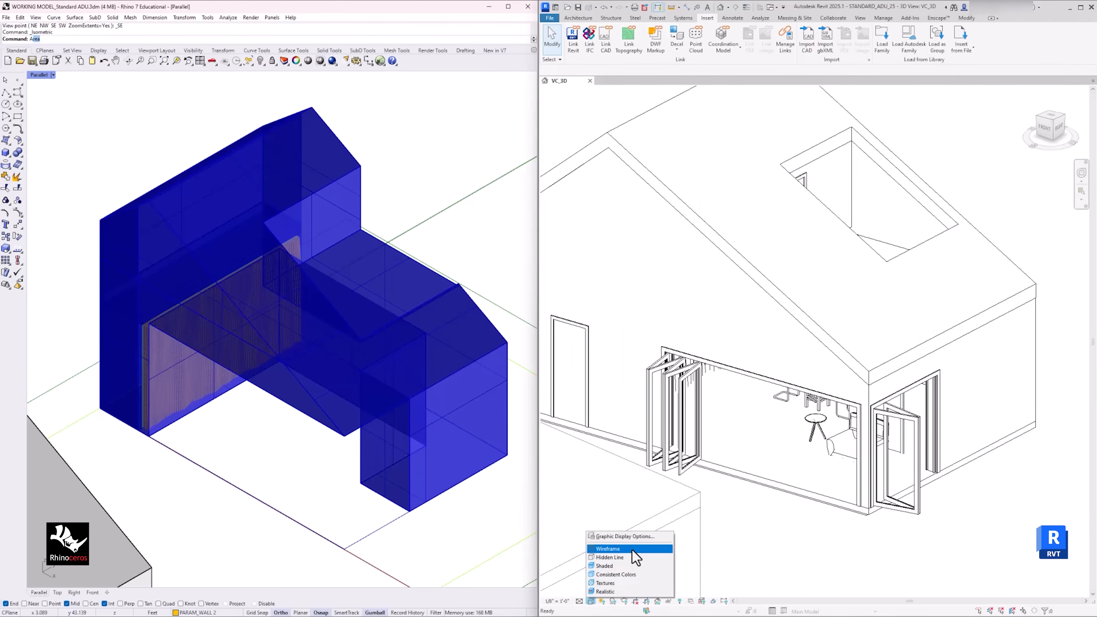
left_click(610, 557)
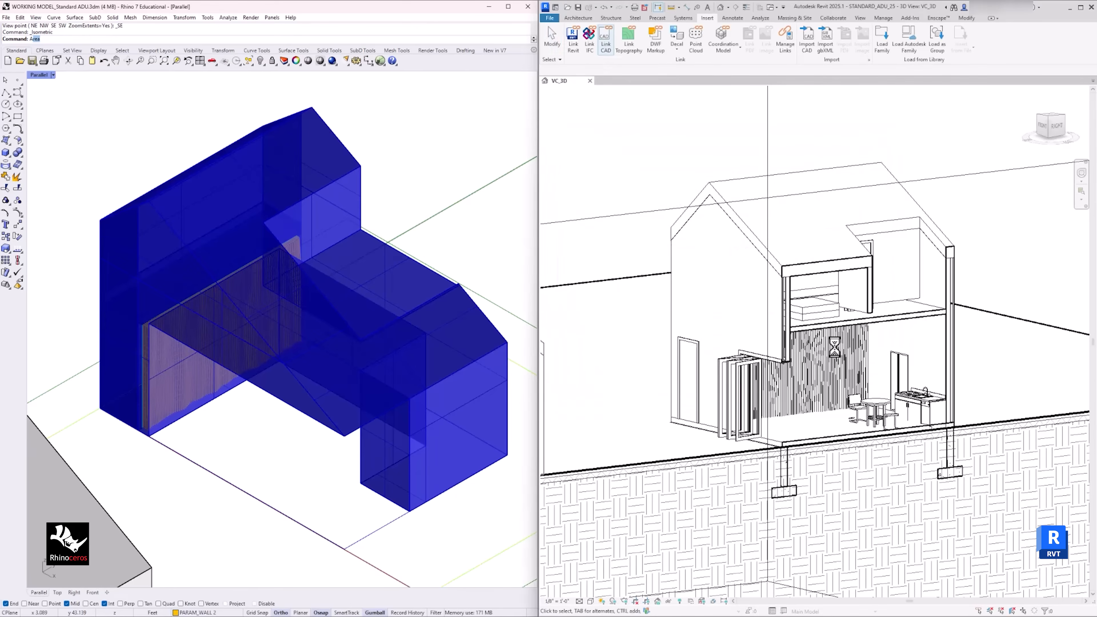
left_click(591, 602)
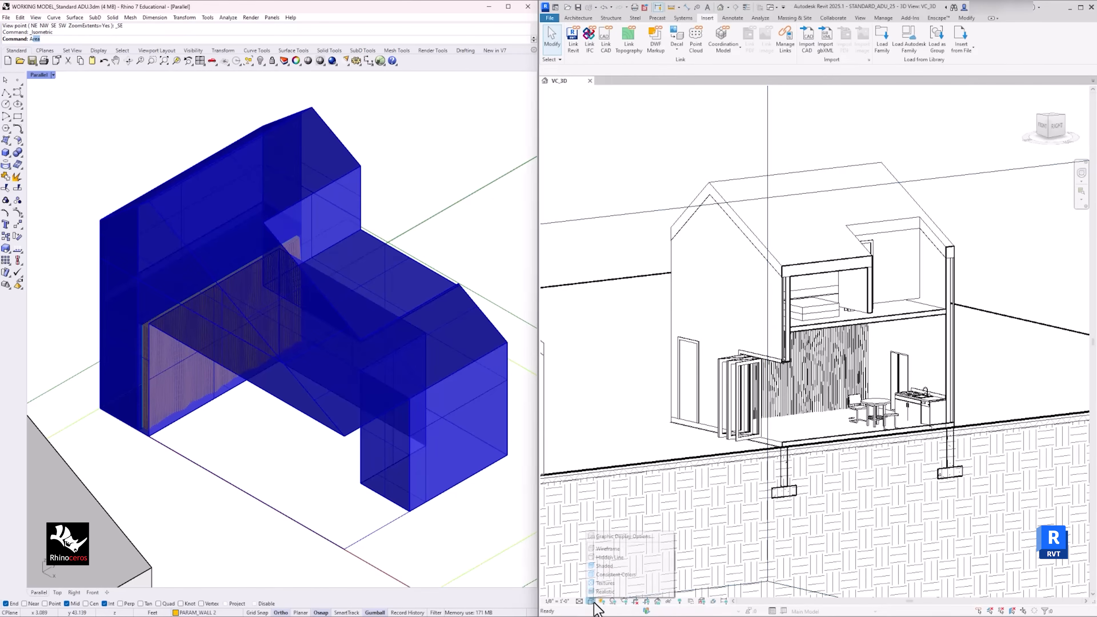
left_click(603, 591)
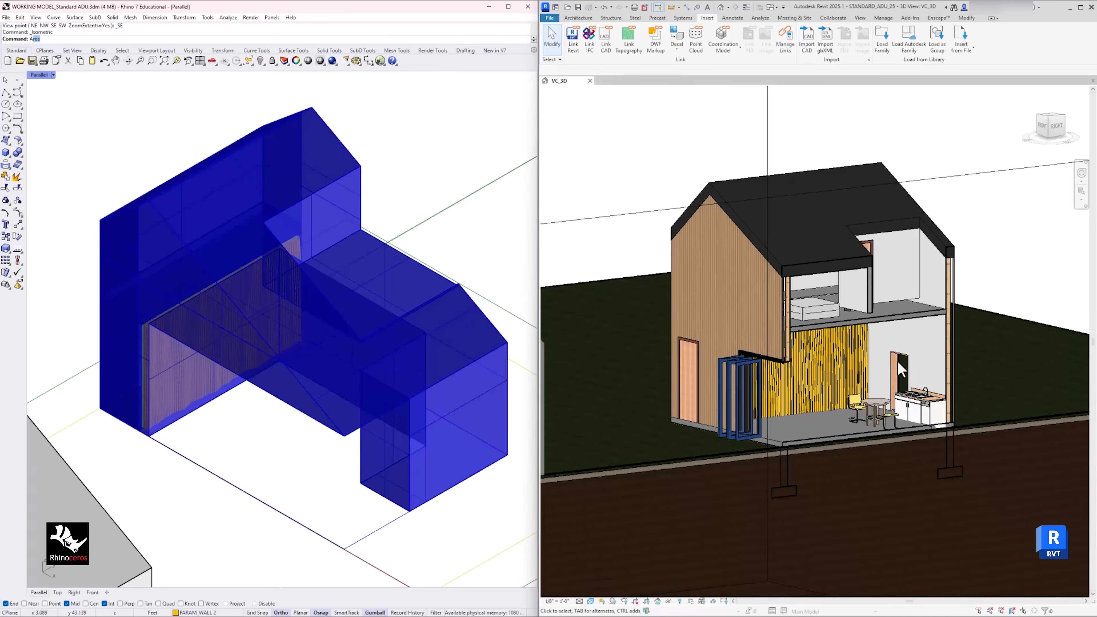